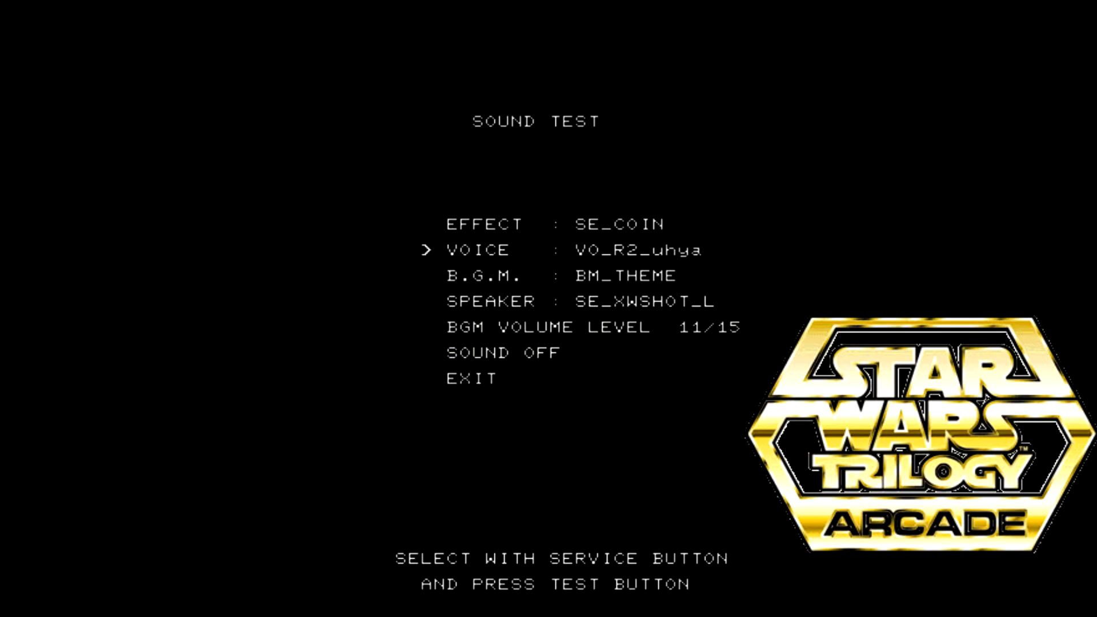
Move between the music, voice and effect options, then advance the voice sample to VO_d12
key("down")
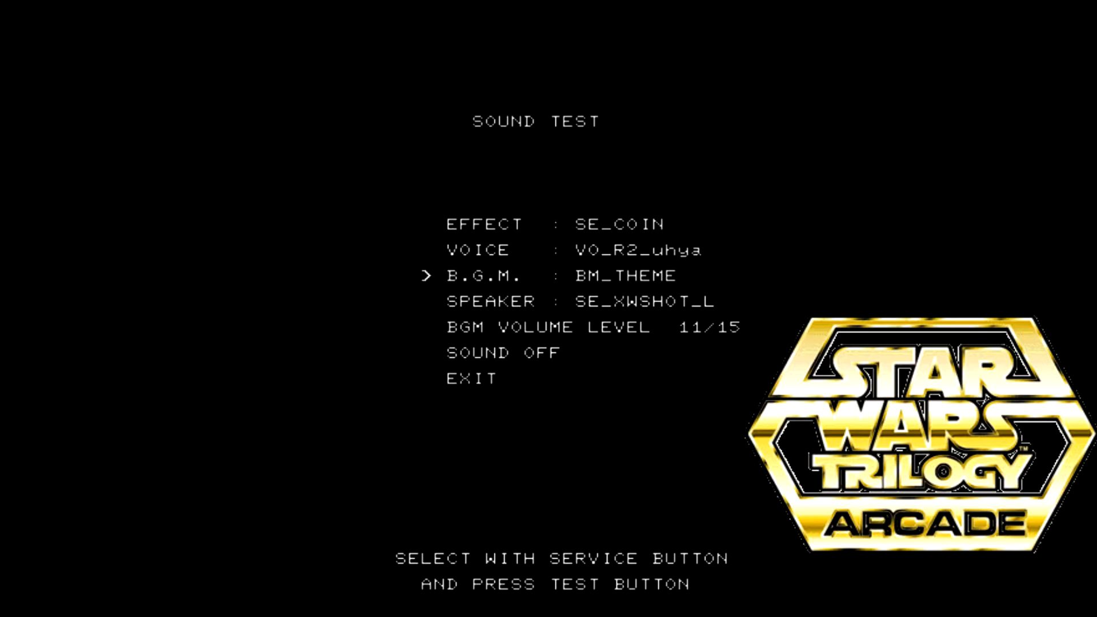
key("Up")
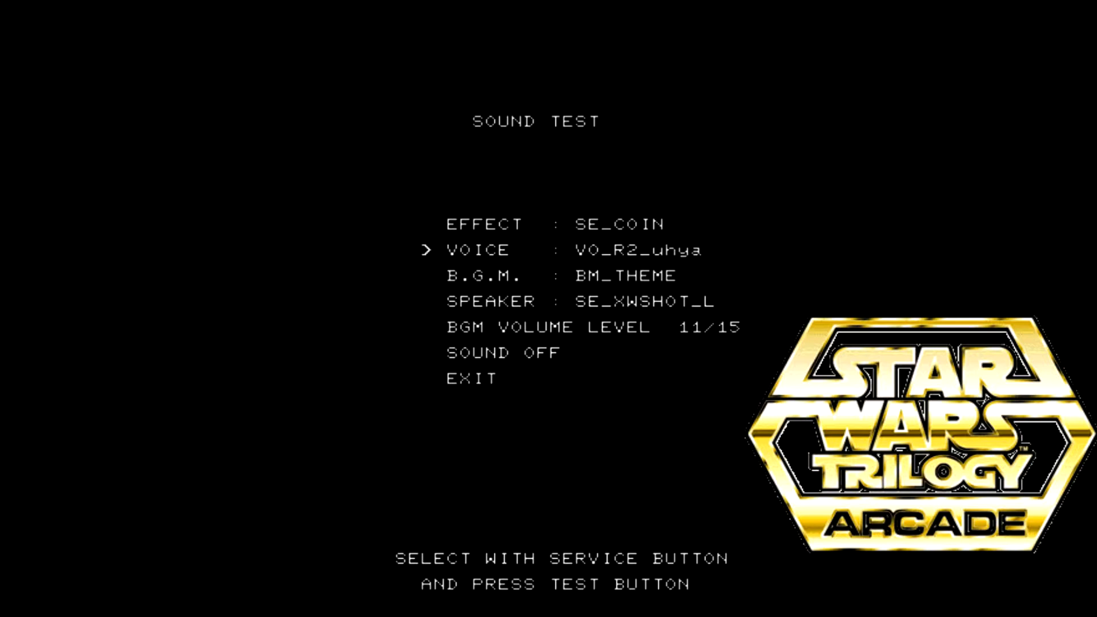
key("down")
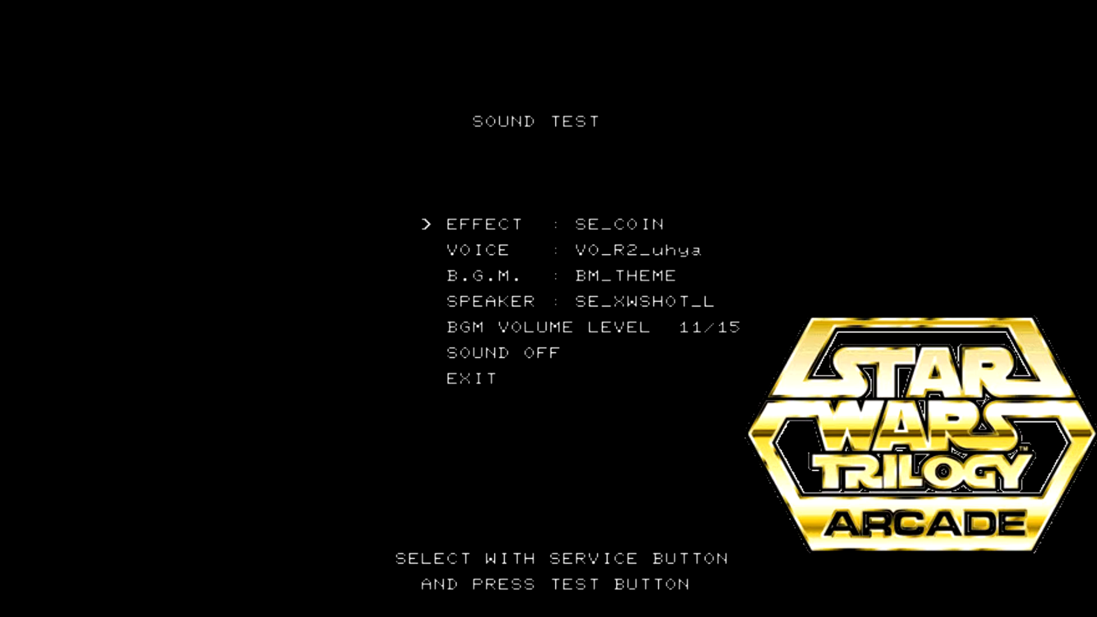
key("Down")
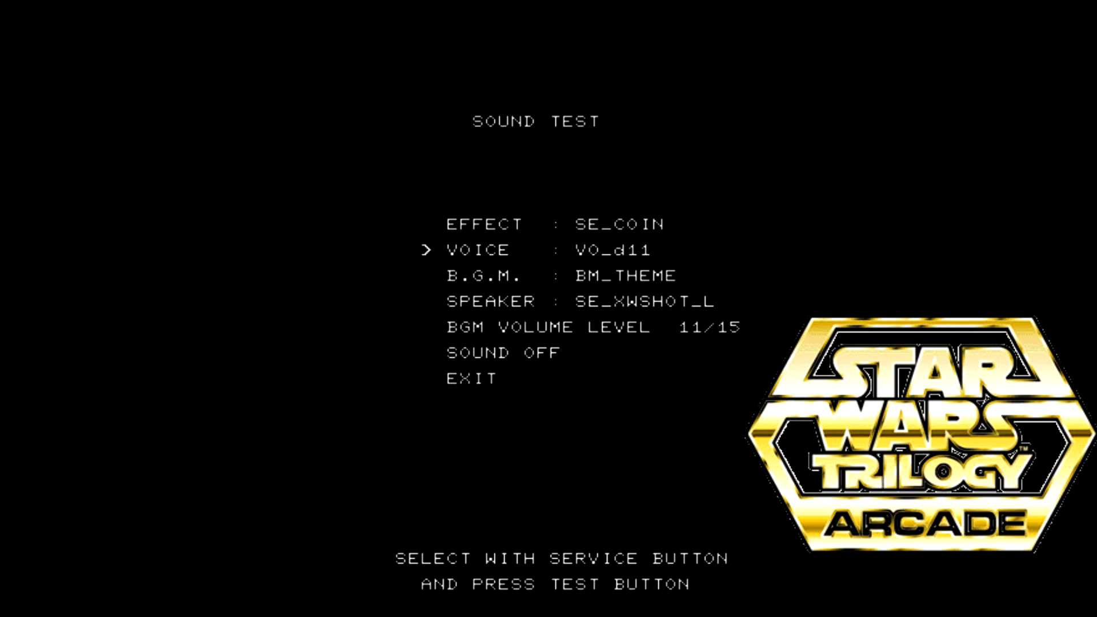
key("right")
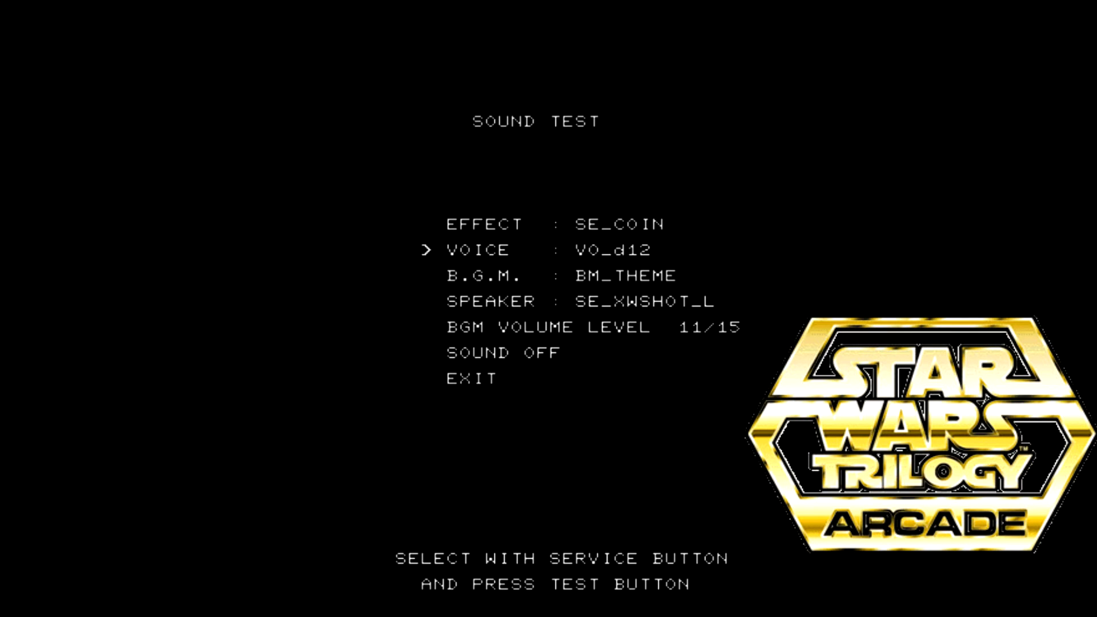